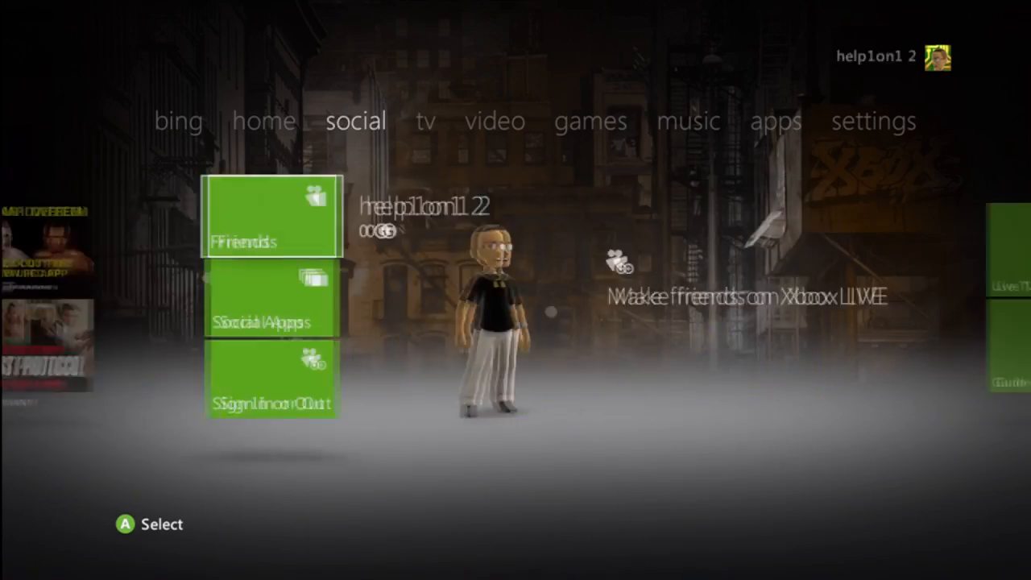
Step: Reach the Computers page under System Settings with its Launch/Setup/Disconnect options
left_click(873, 120)
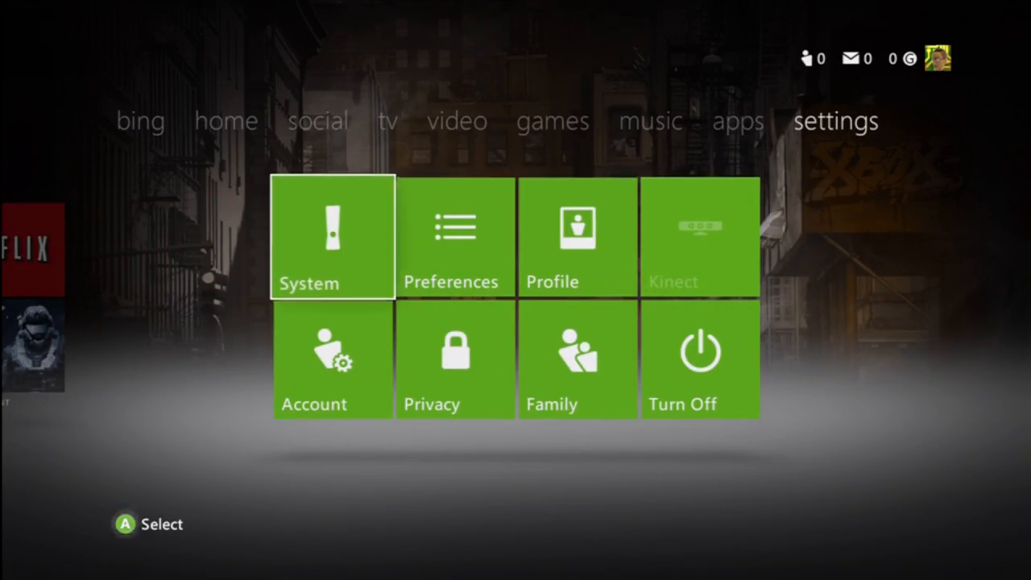
left_click(332, 235)
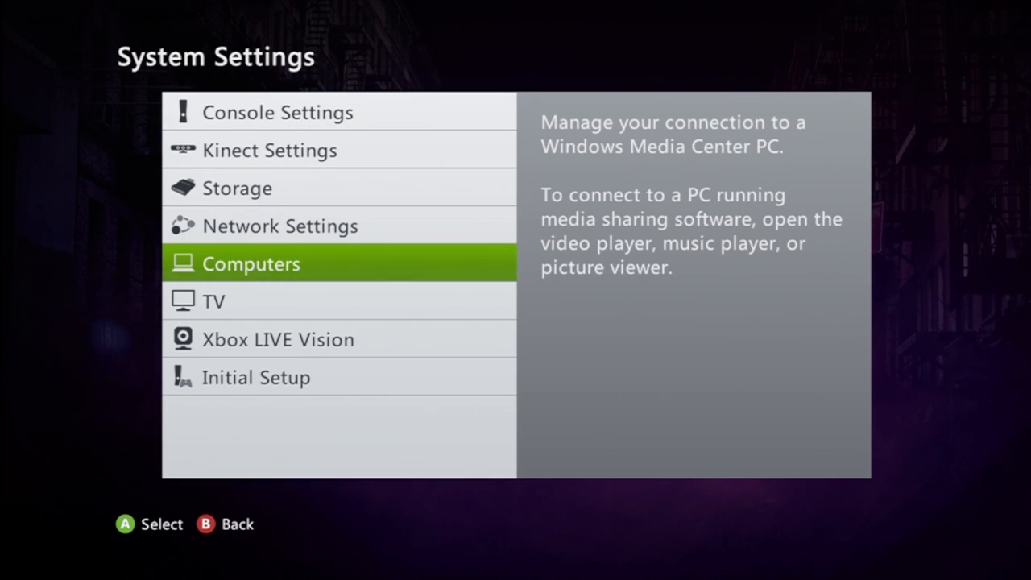
left_click(251, 264)
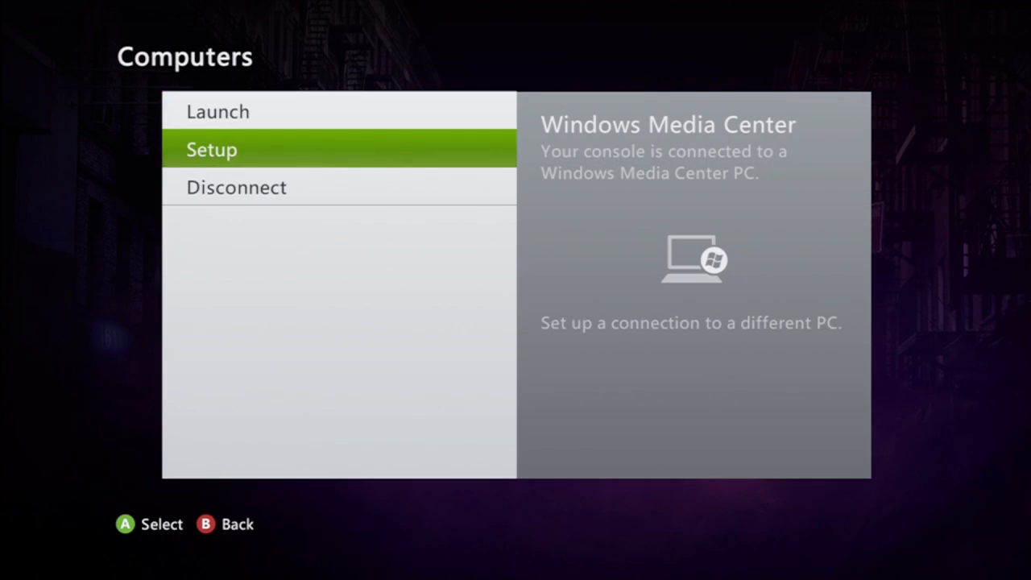
Step: Choose Setup for a different PC and continue to the Windows Media Center setup screen
left_click(211, 148)
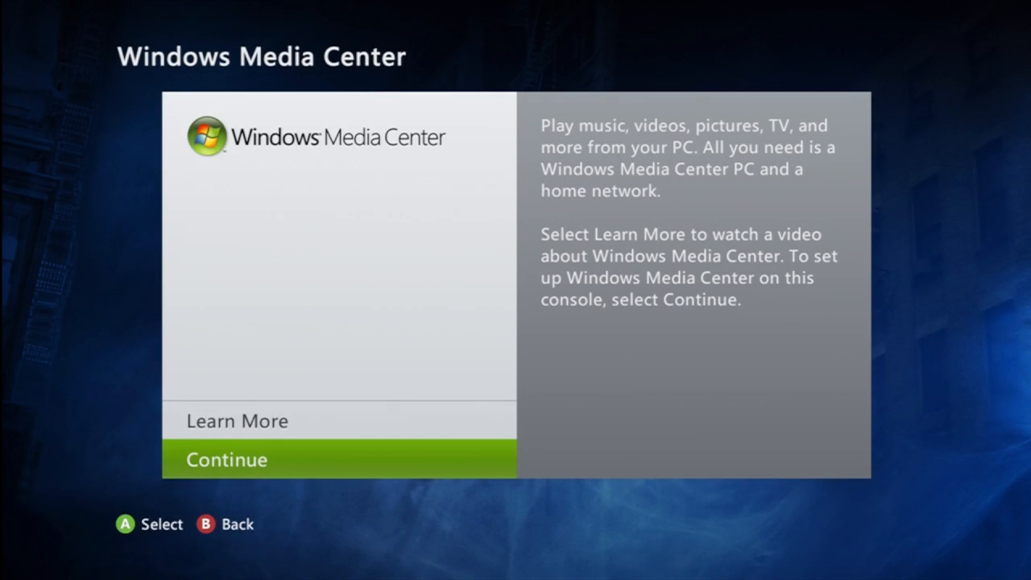
left_click(226, 459)
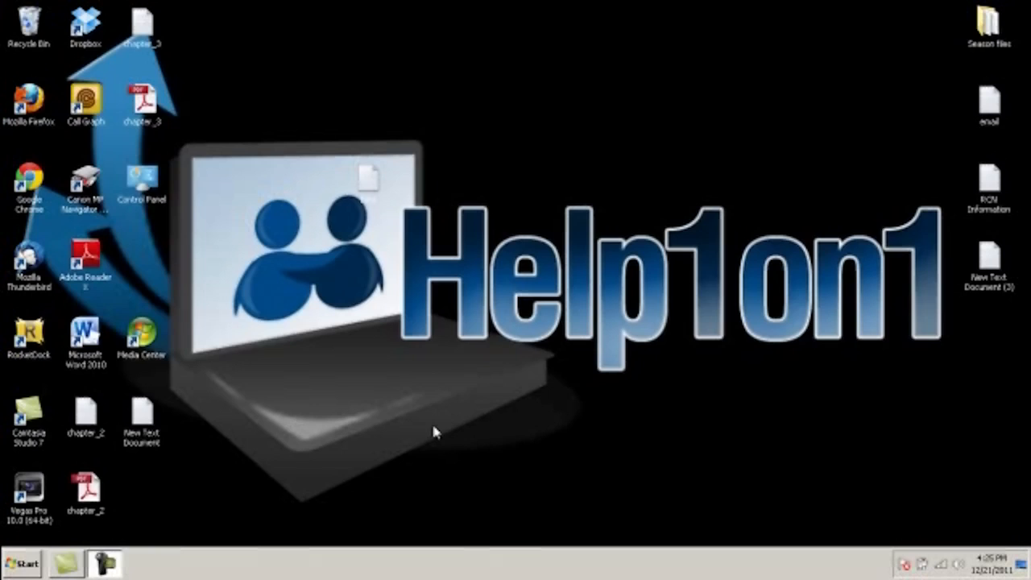
mouse_move(152, 474)
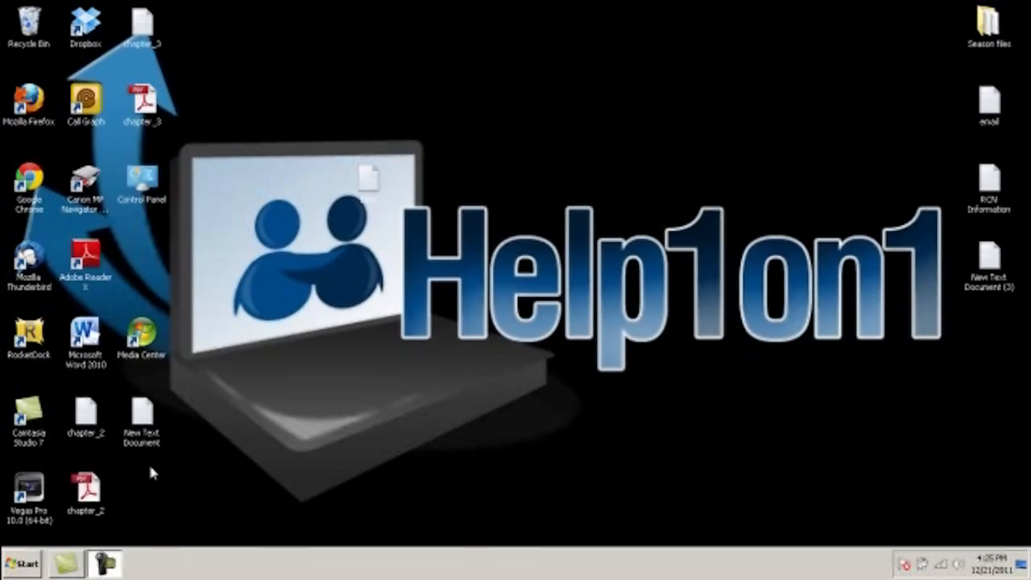
Step: Launch Windows Media Center from its desktop shortcut after briefly checking the Start menu
left_click(19, 560)
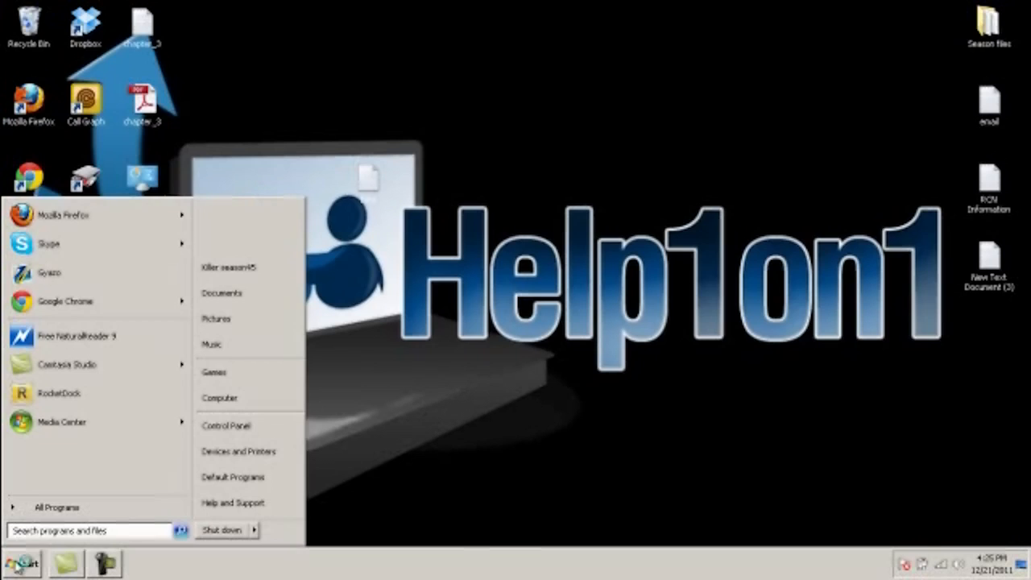
left_click(53, 506)
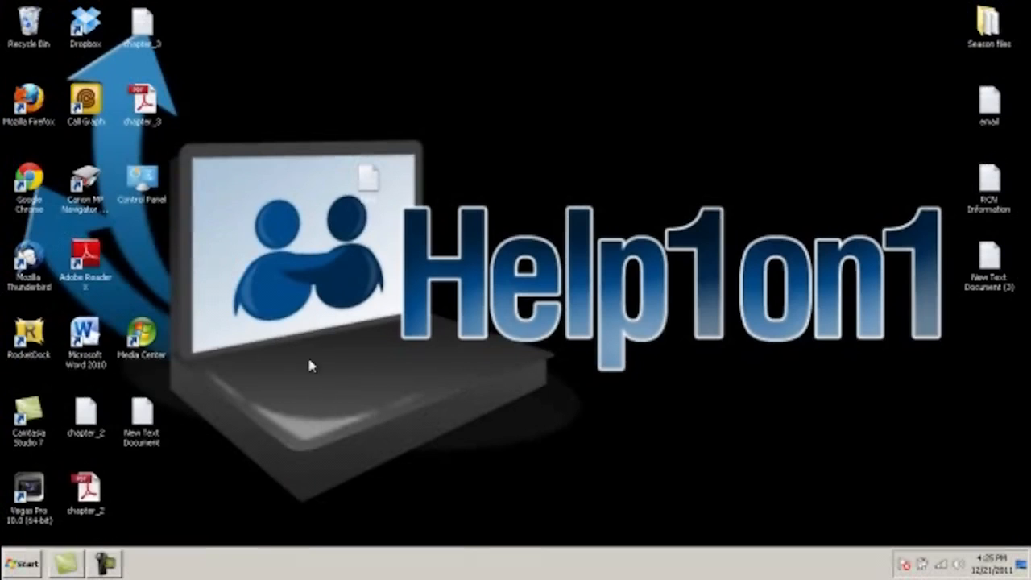
left_click(142, 337)
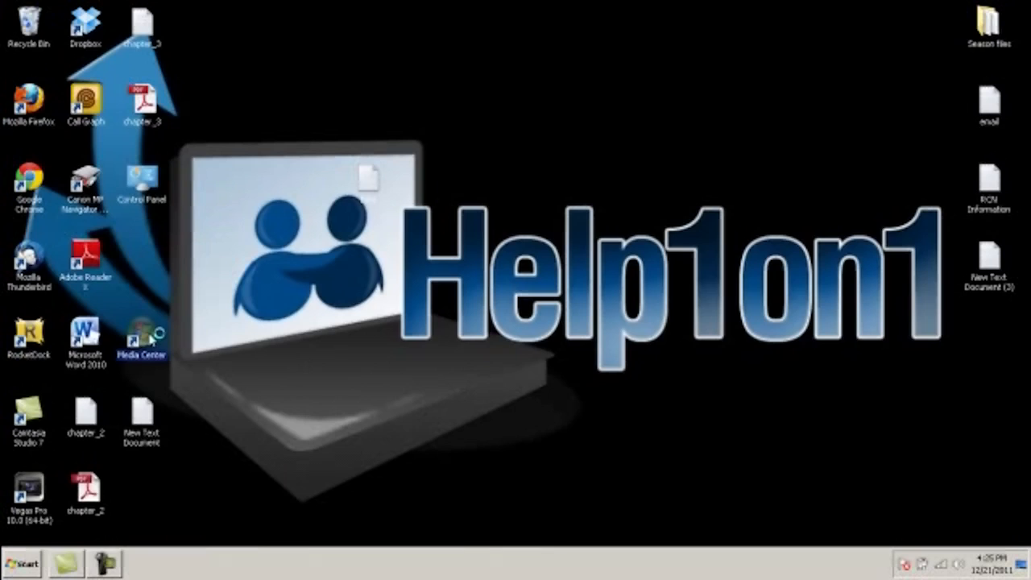
double_click(144, 333)
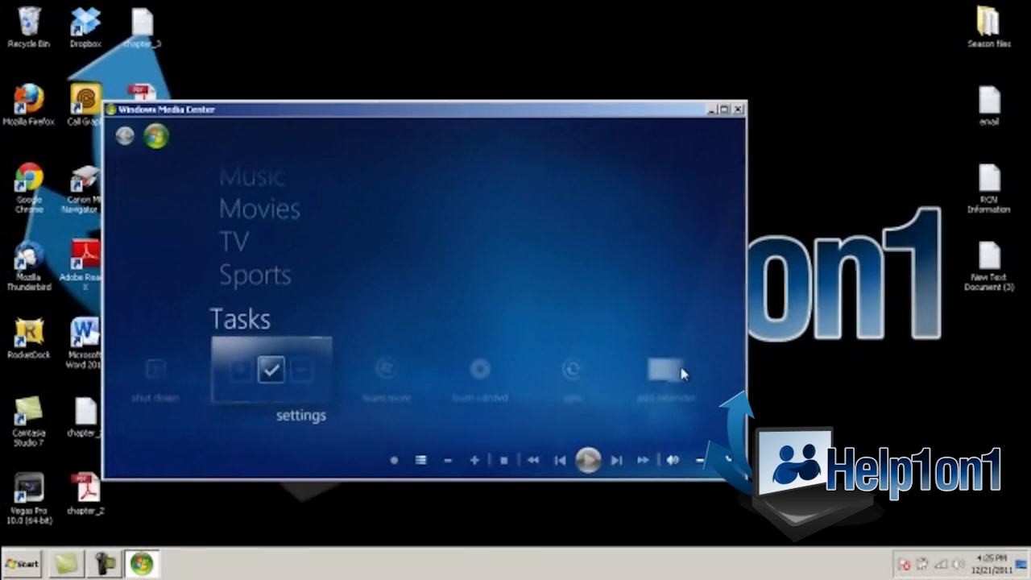
Step: Start Add Extender from Tasks and advance past the introduction to the setup key page
left_click(661, 374)
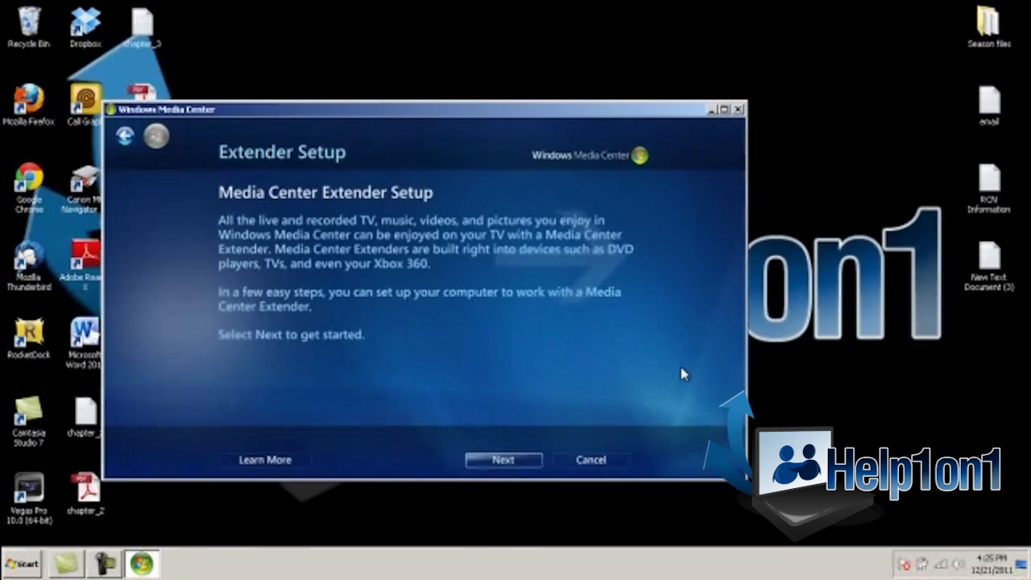
left_click(502, 461)
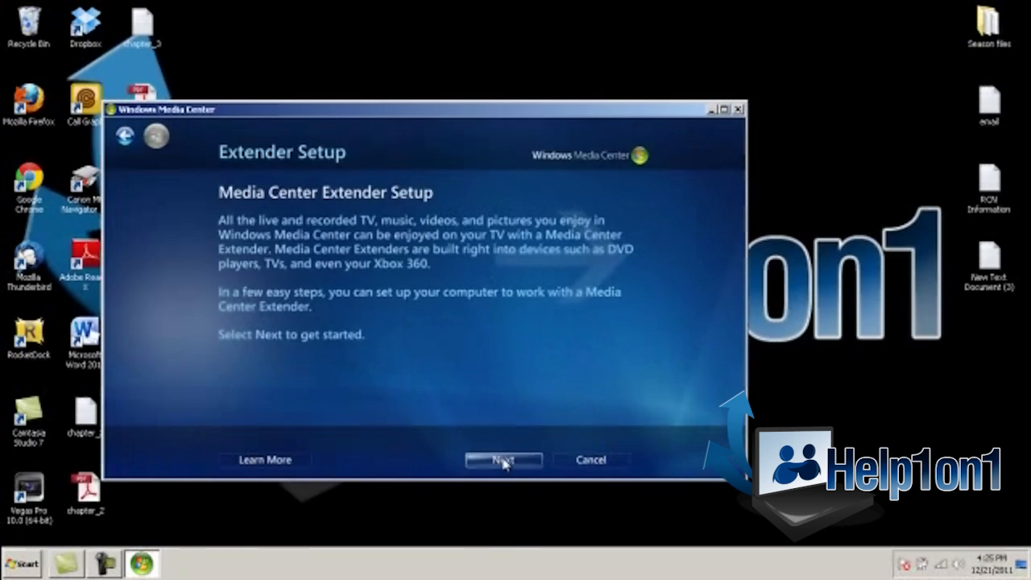
left_click(503, 461)
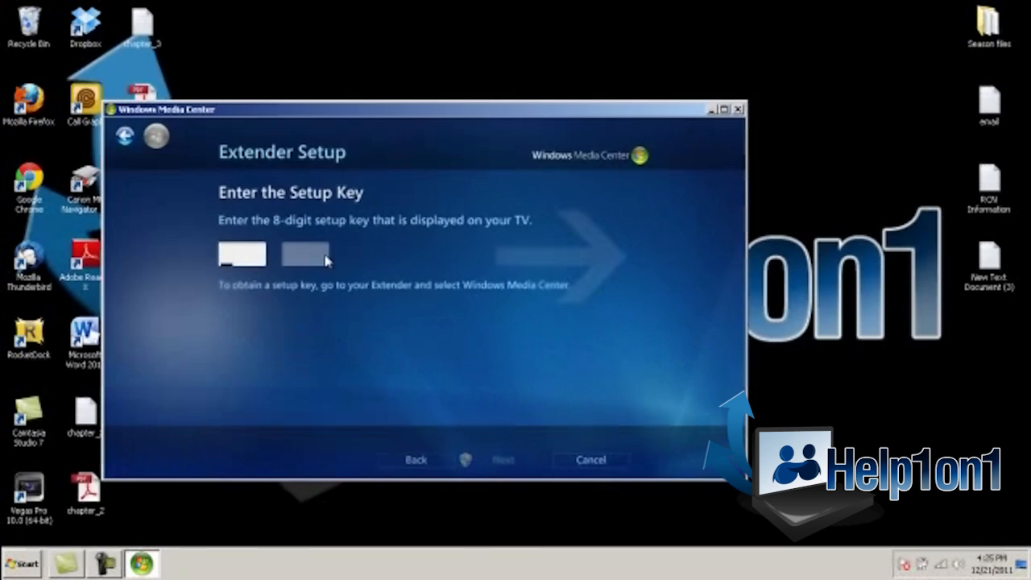
mouse_move(337, 266)
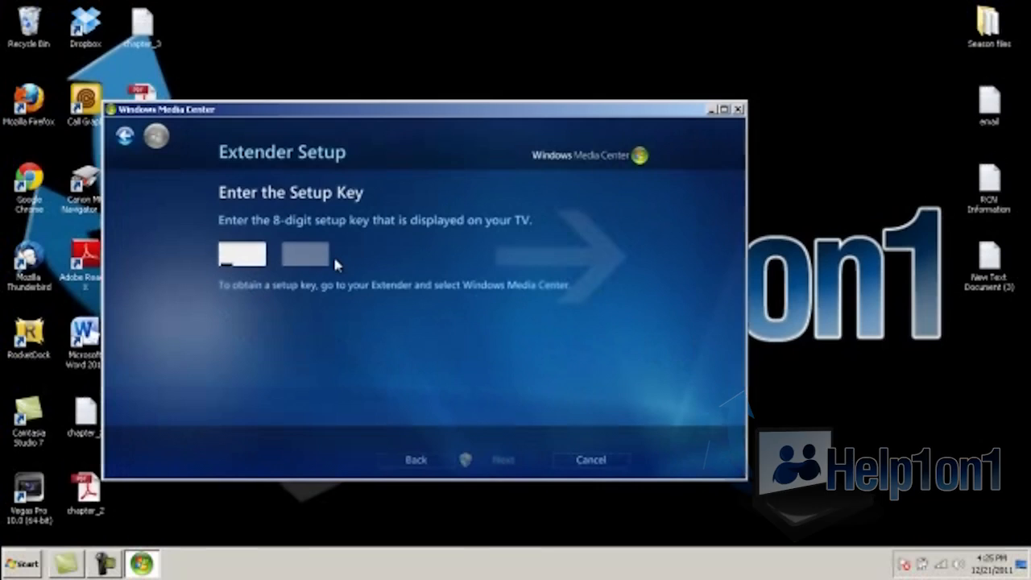
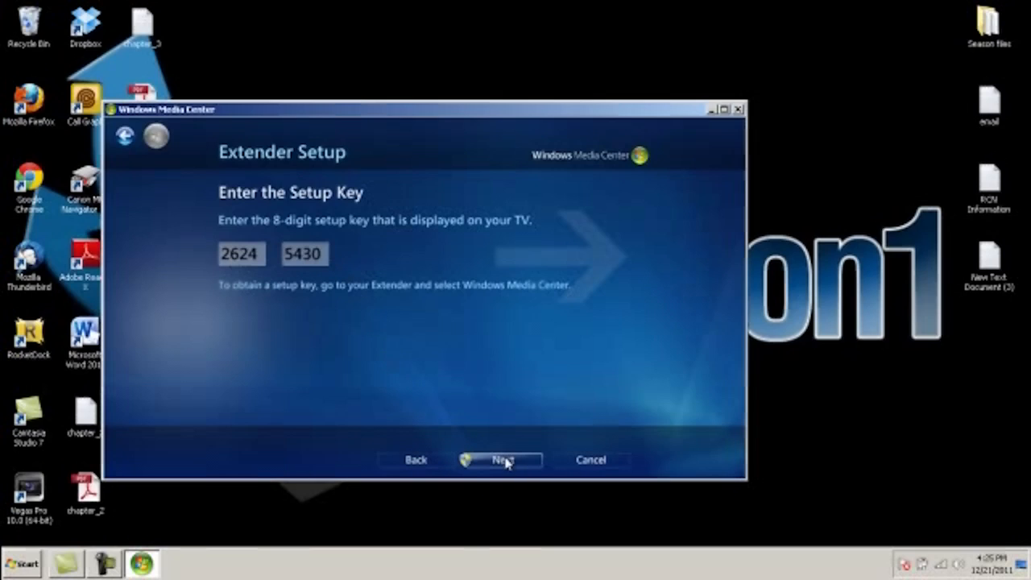
mouse_move(506, 422)
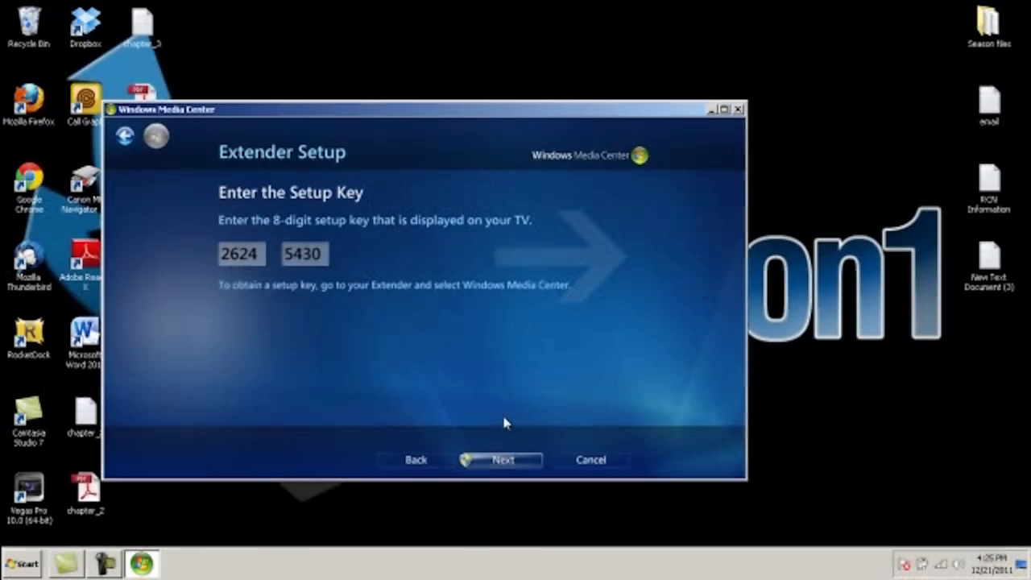
Step: Submit the key, let setup run to 'You Are Done!', and finish the wizard
left_click(504, 461)
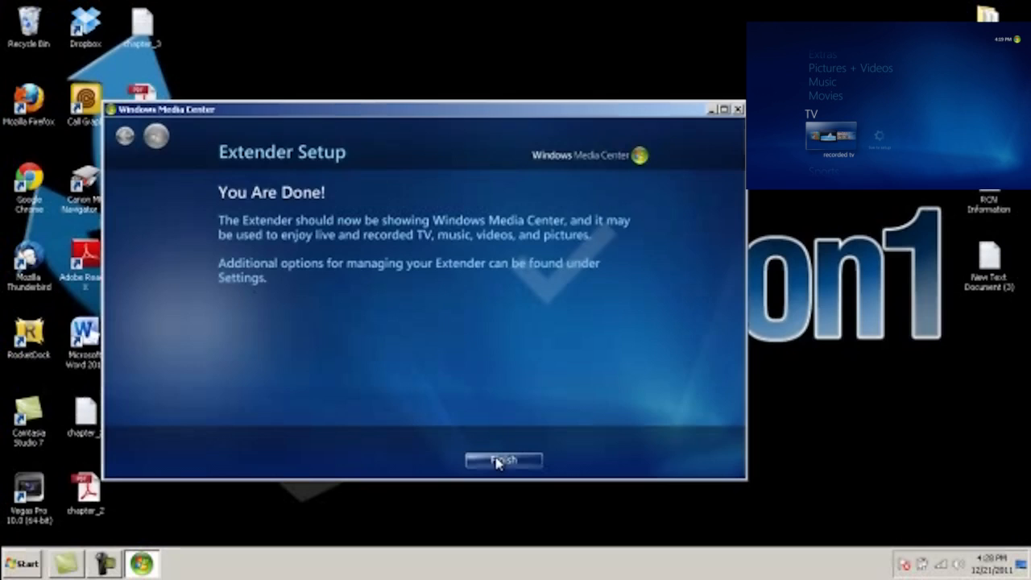
left_click(506, 461)
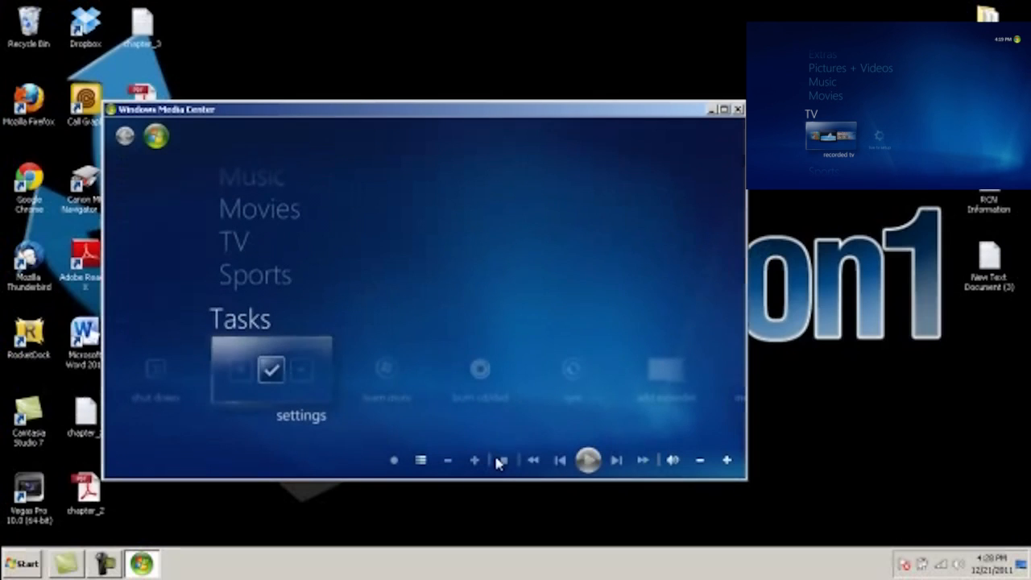